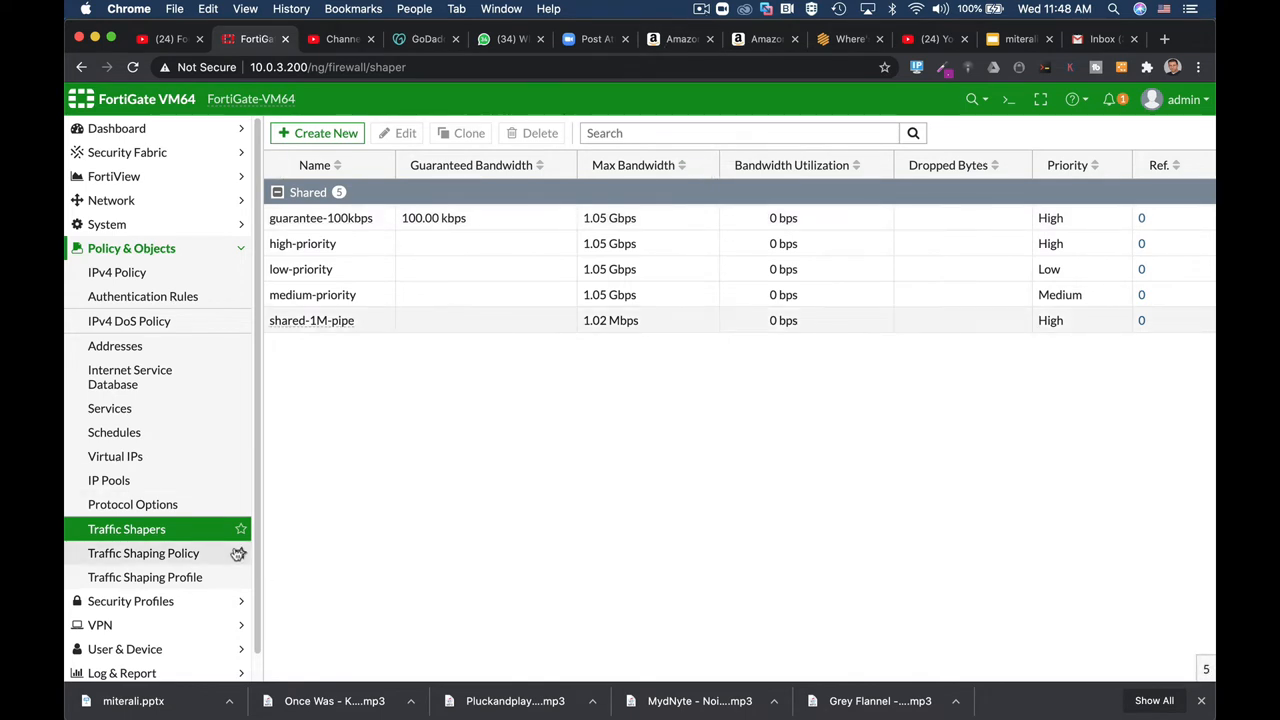
{"action": "mouse_move", "coordinate": [276, 384]}
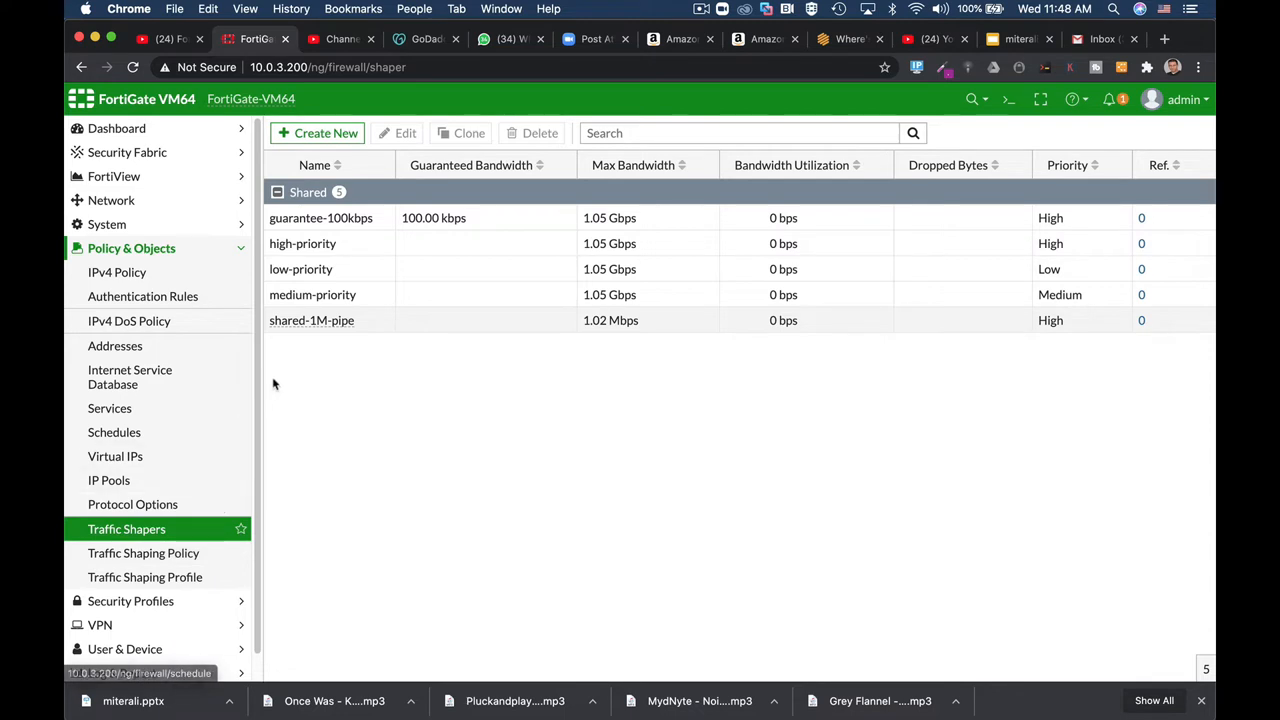
{"action": "mouse_move", "coordinate": [452, 330]}
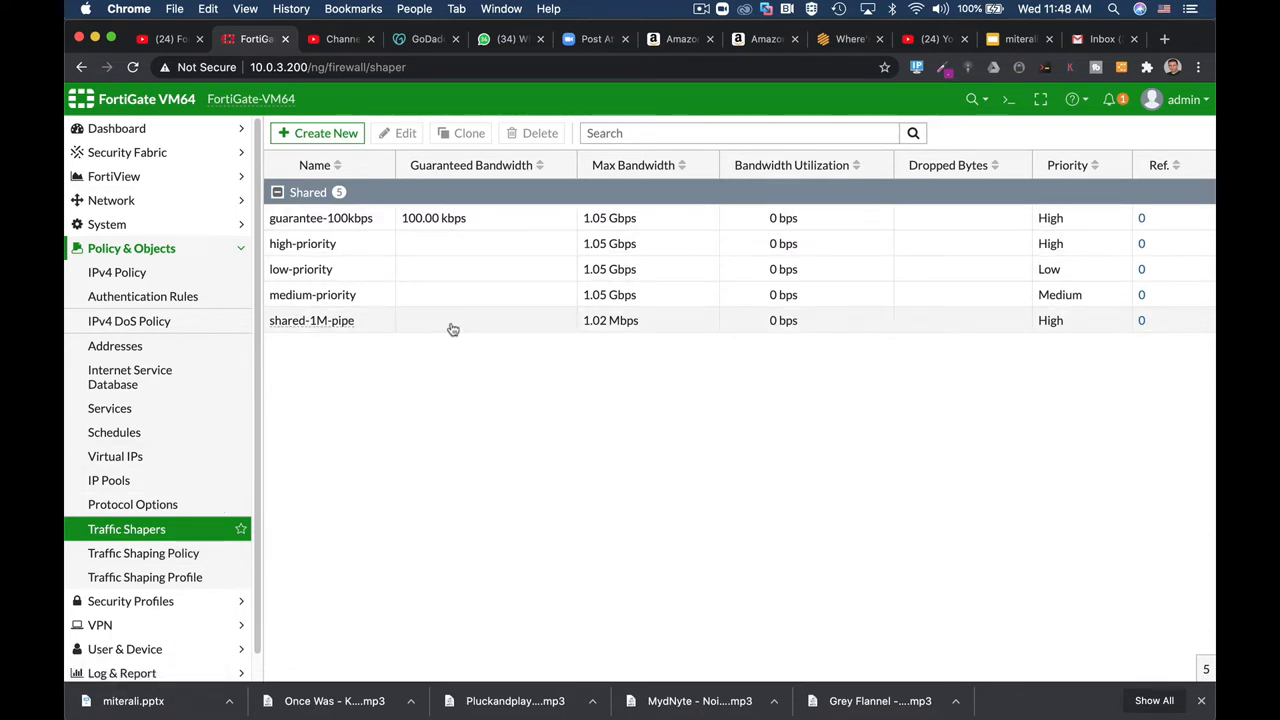
{"action": "mouse_move", "coordinate": [164, 358]}
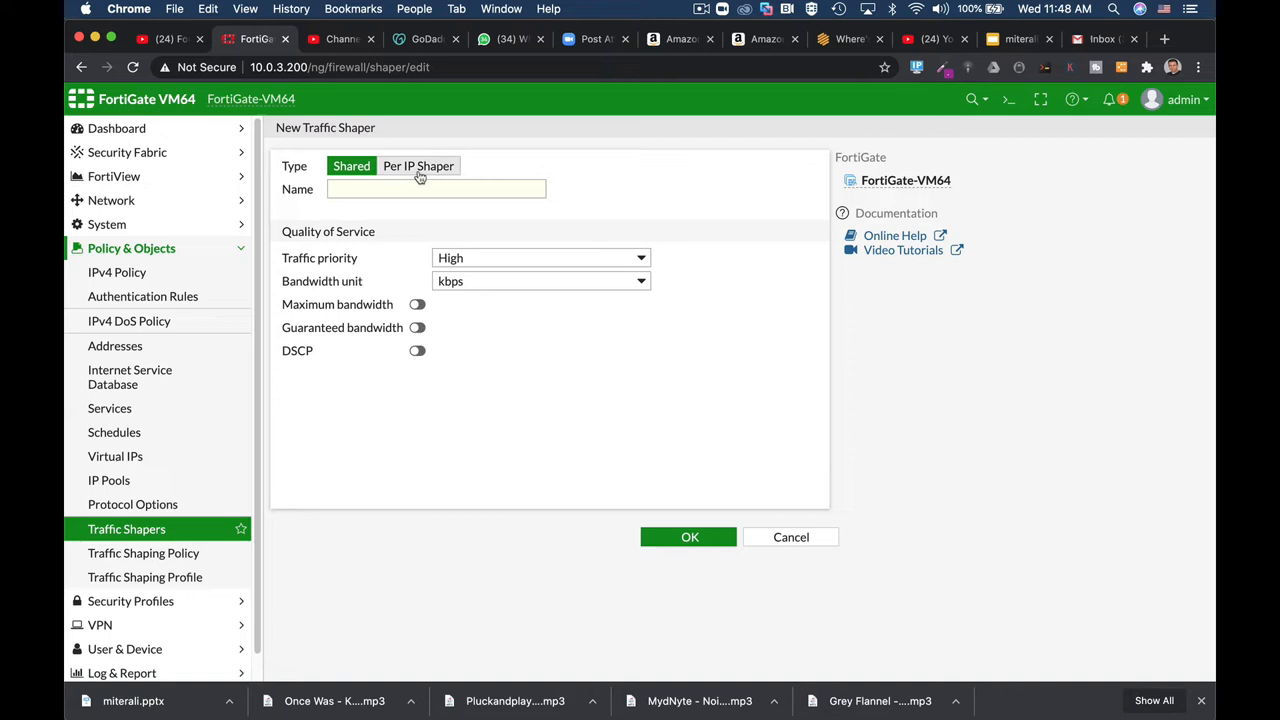
Define a Per-IP Shaper named 'covid19 streamer' with a 30 Mbps maximum bandwidth limit.
{"action": "left_click", "coordinate": [418, 166]}
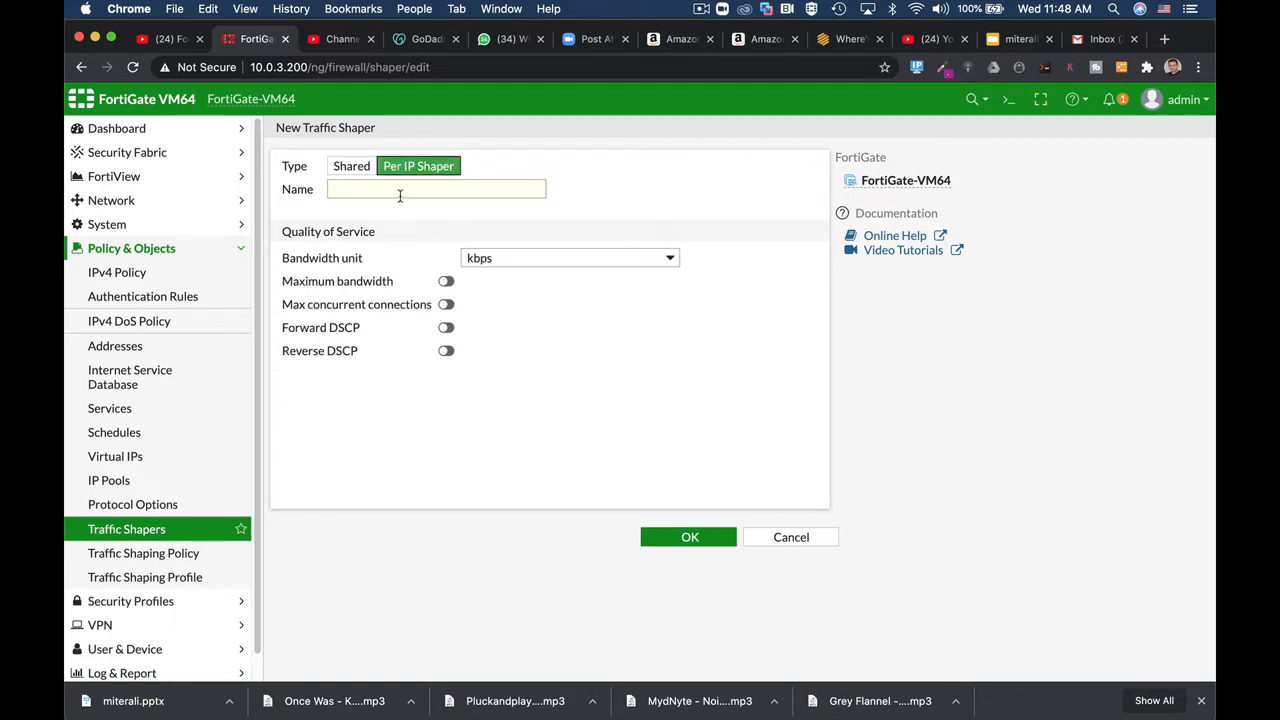
{"action": "type", "text": "covi"}
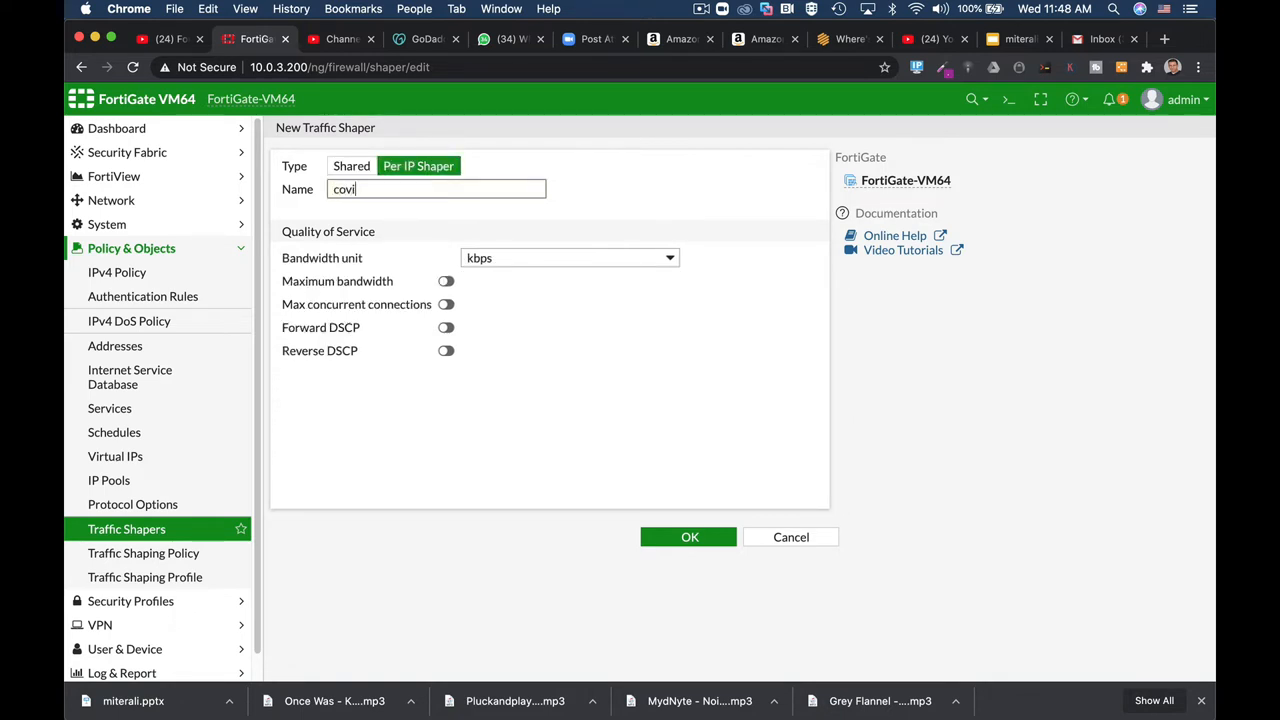
{"action": "type", "text": "d19"}
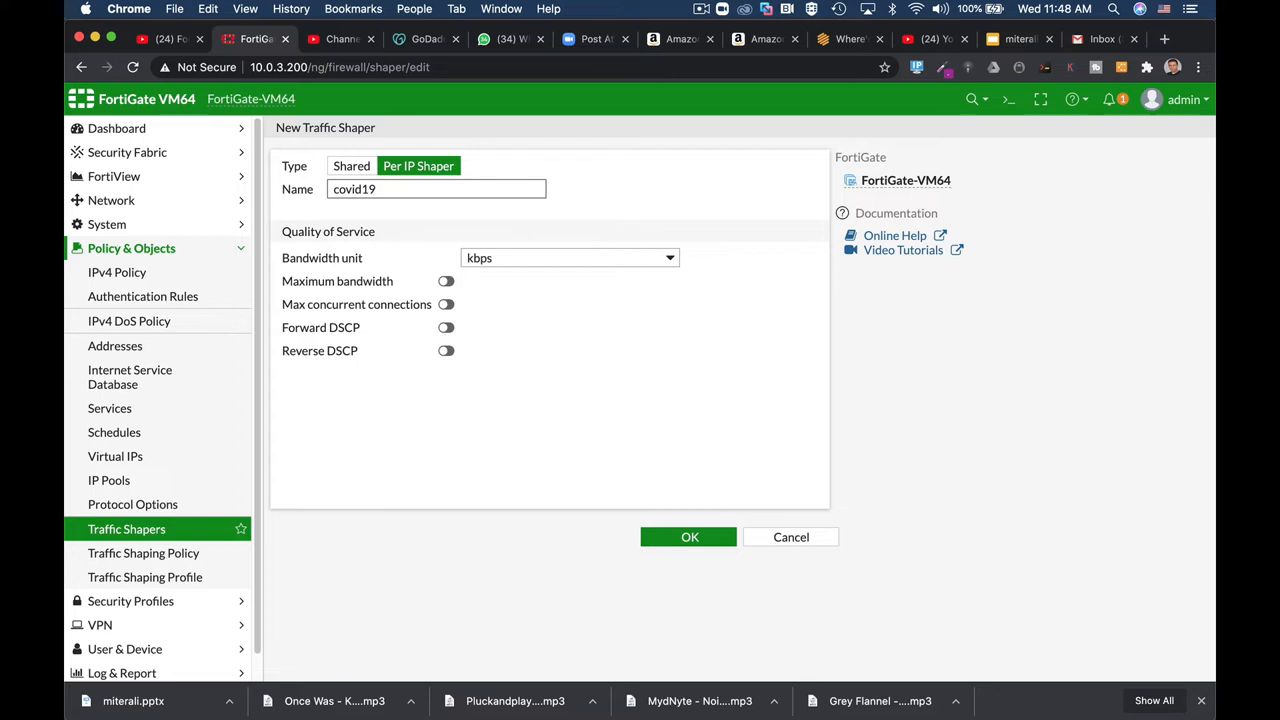
{"action": "type", "text": "streamer"}
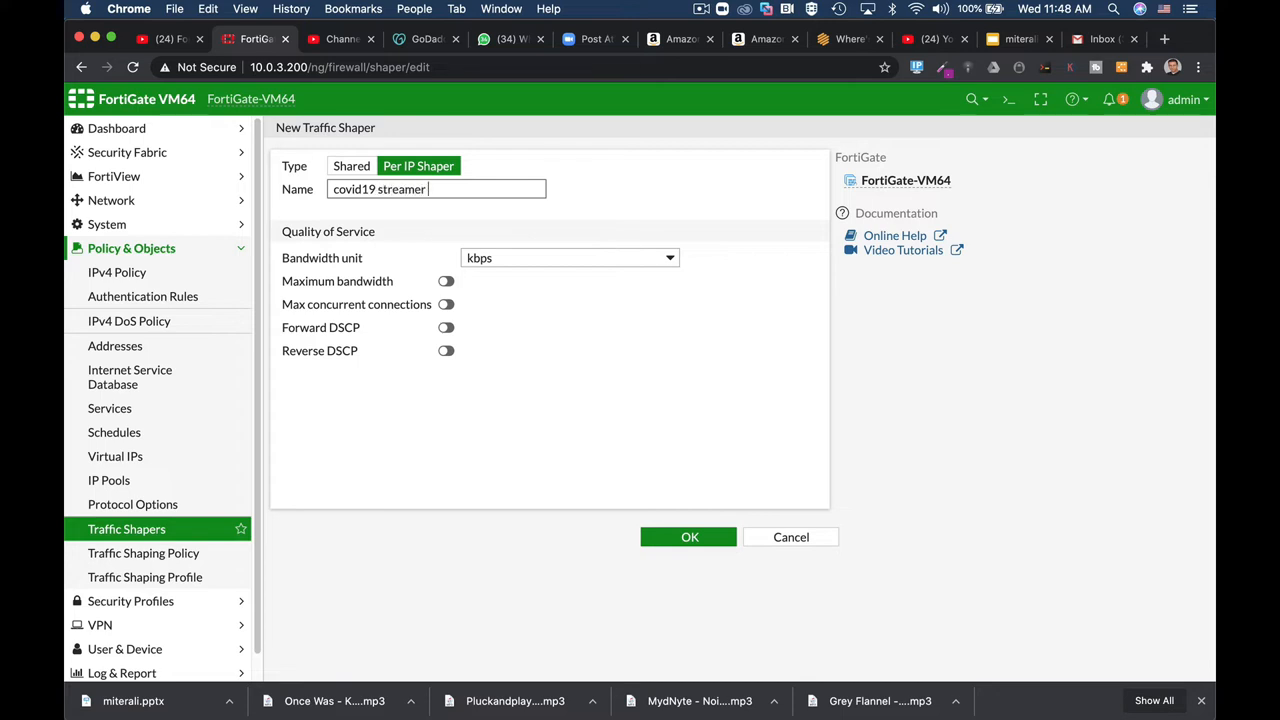
{"action": "mouse_move", "coordinate": [396, 240]}
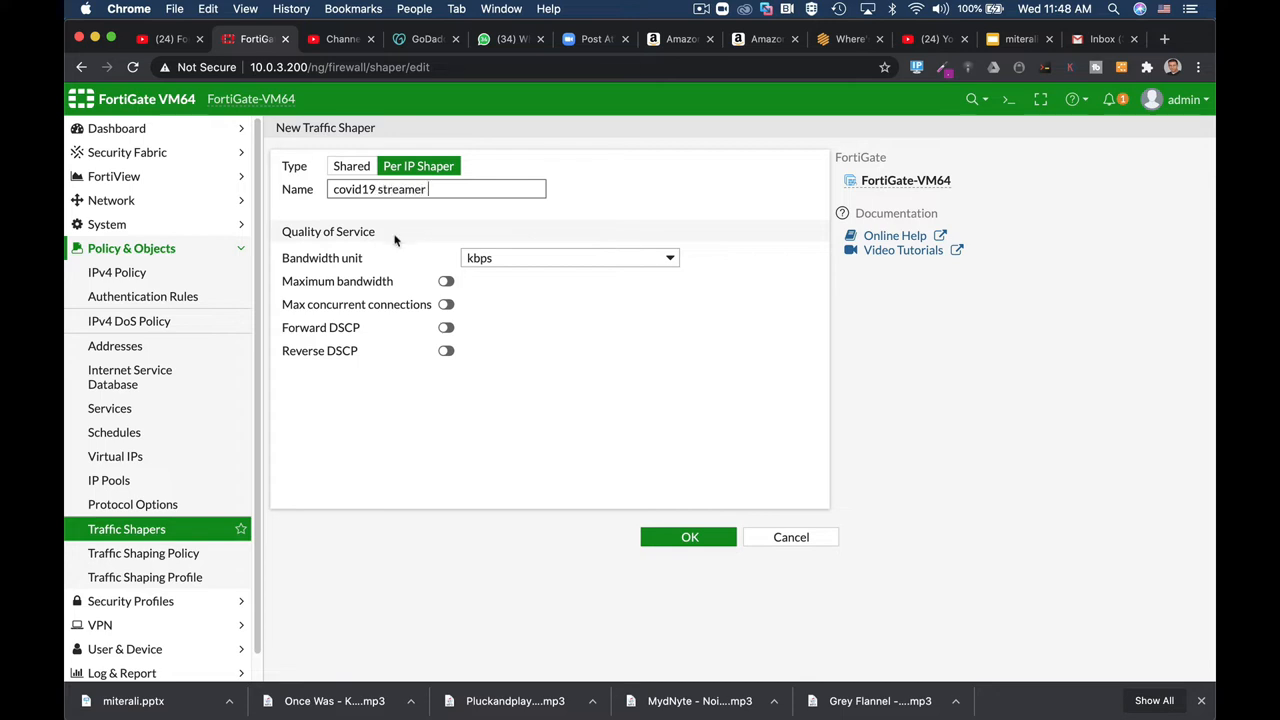
{"action": "left_click", "coordinate": [446, 280]}
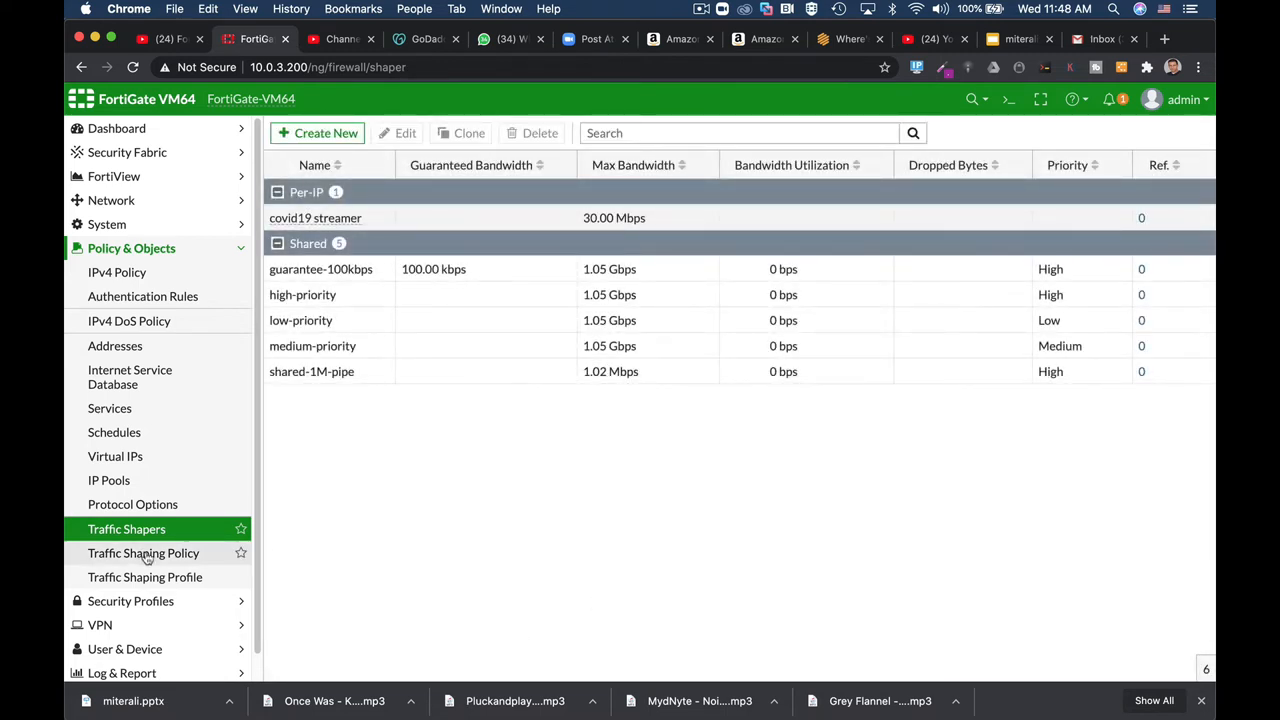
Go to the Traffic Shaping Policy page.
{"action": "left_click", "coordinate": [144, 552]}
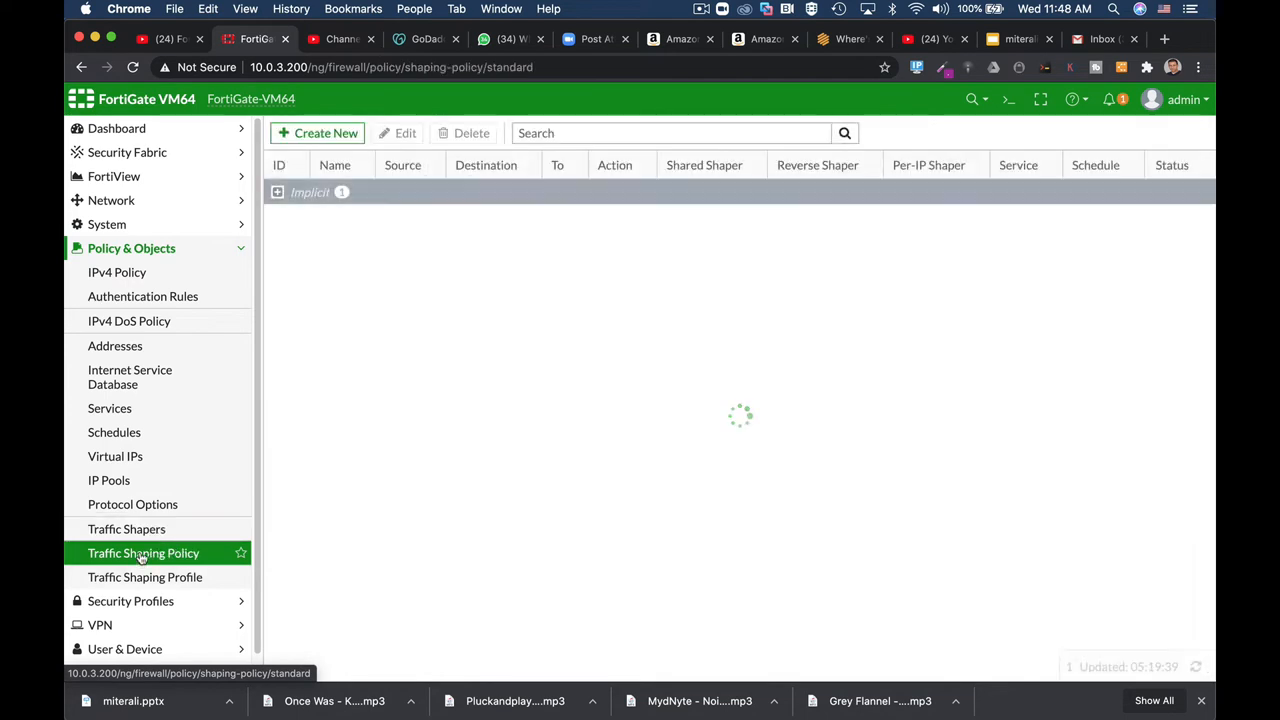
Start a new shaping policy named 'covid19' and begin creating a new source address.
{"action": "left_click", "coordinate": [318, 132]}
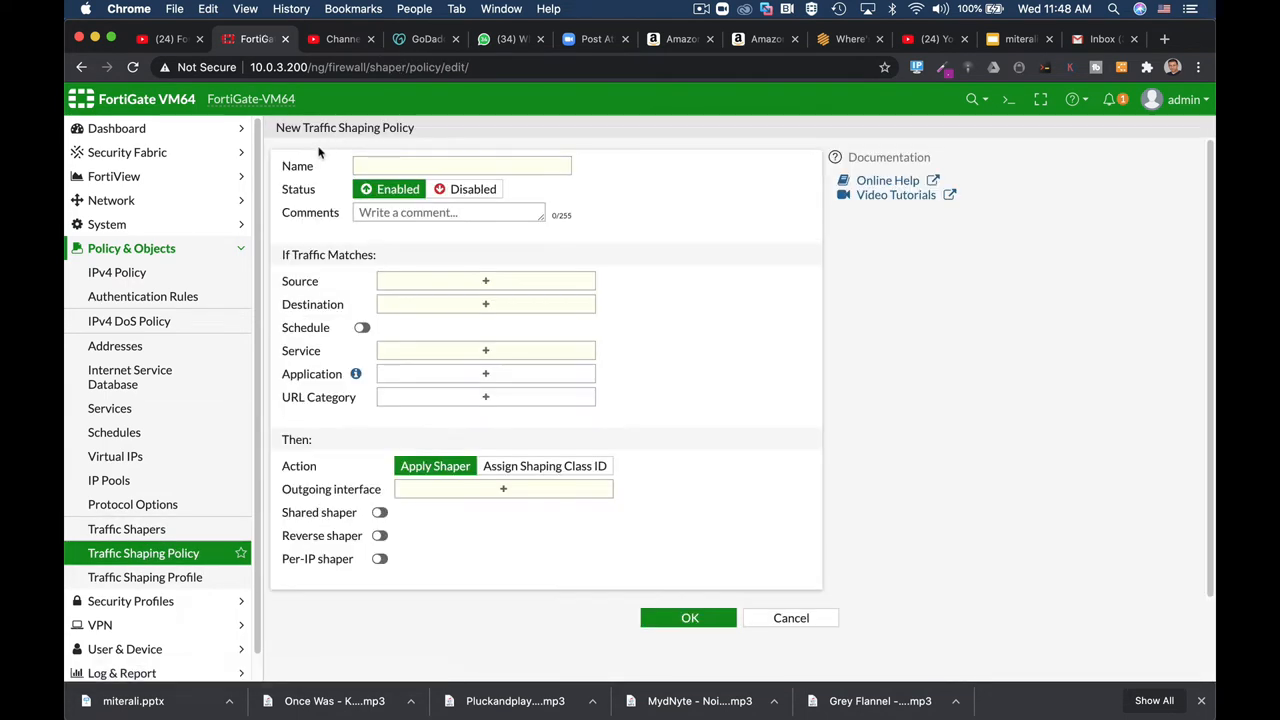
{"action": "type", "text": "cov"}
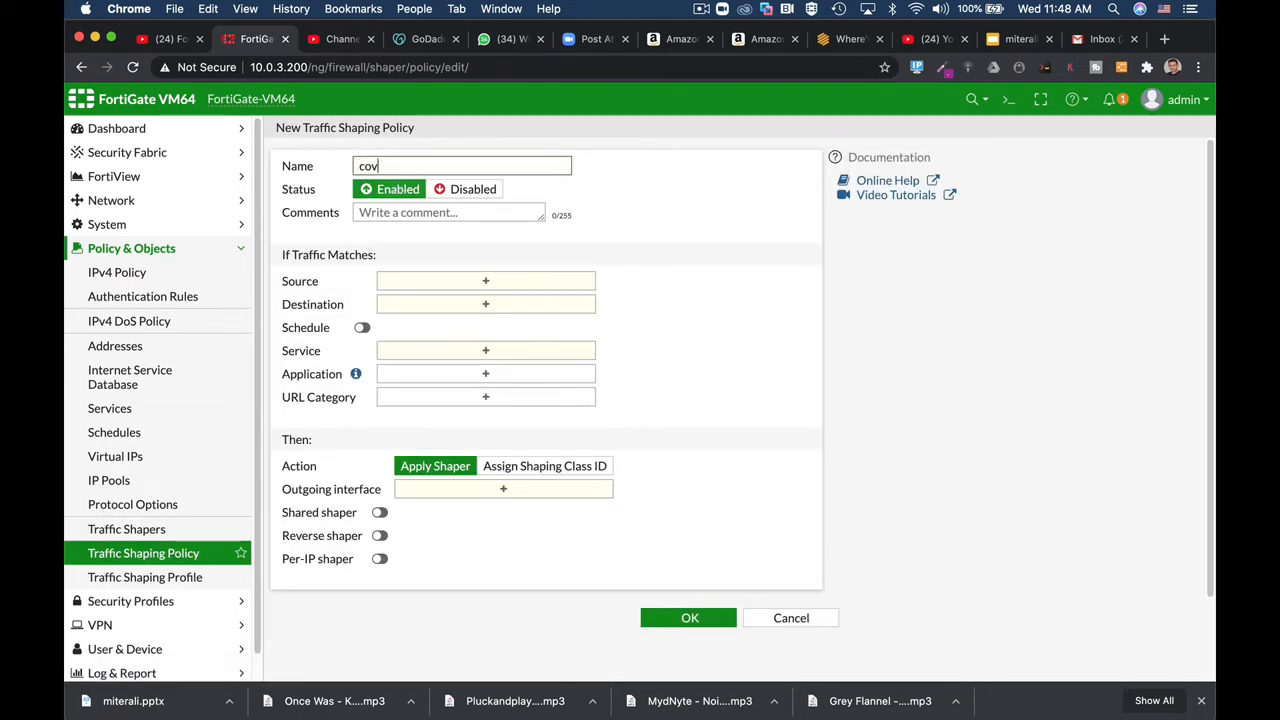
{"action": "type", "text": "id1"}
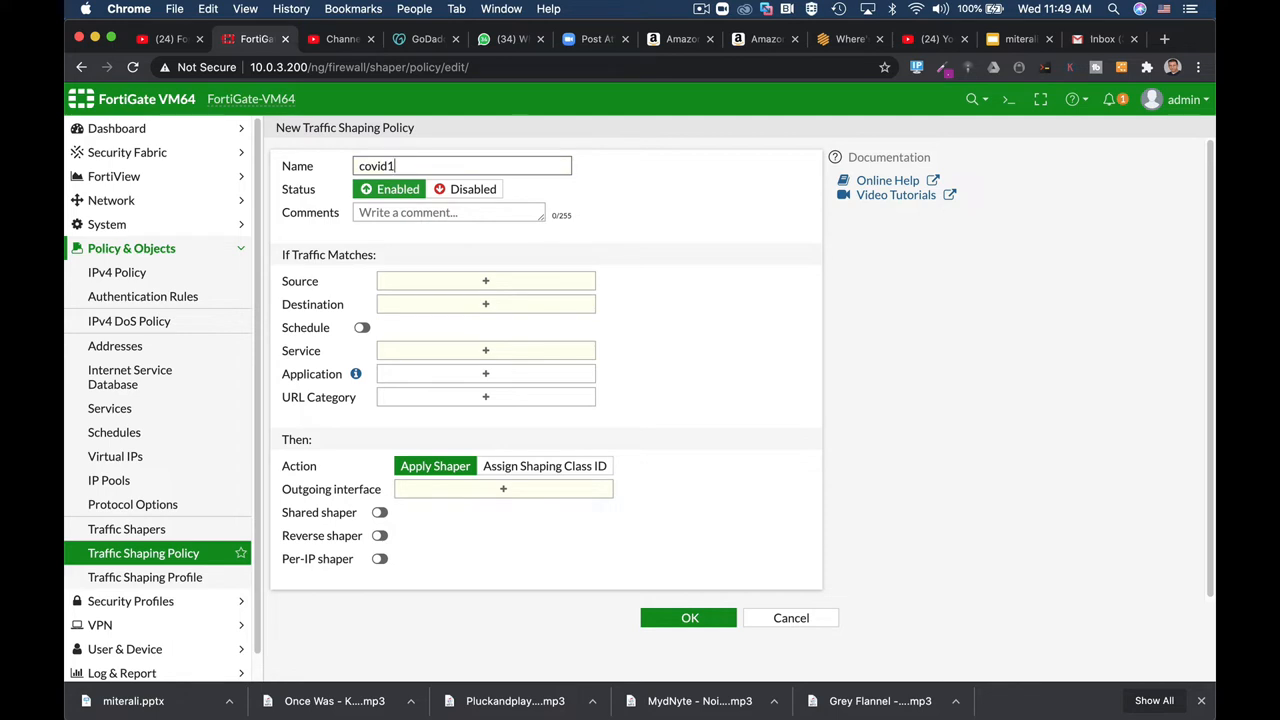
{"action": "left_click", "coordinate": [484, 280]}
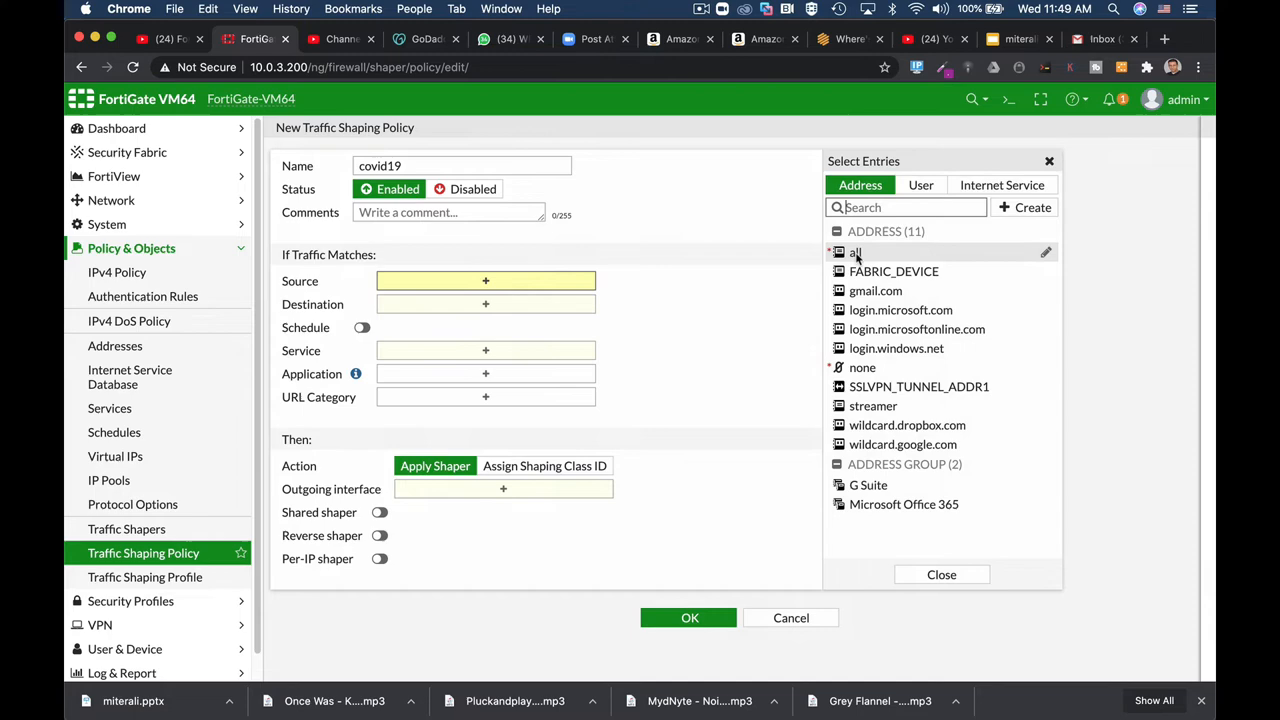
{"action": "left_click", "coordinate": [1032, 206]}
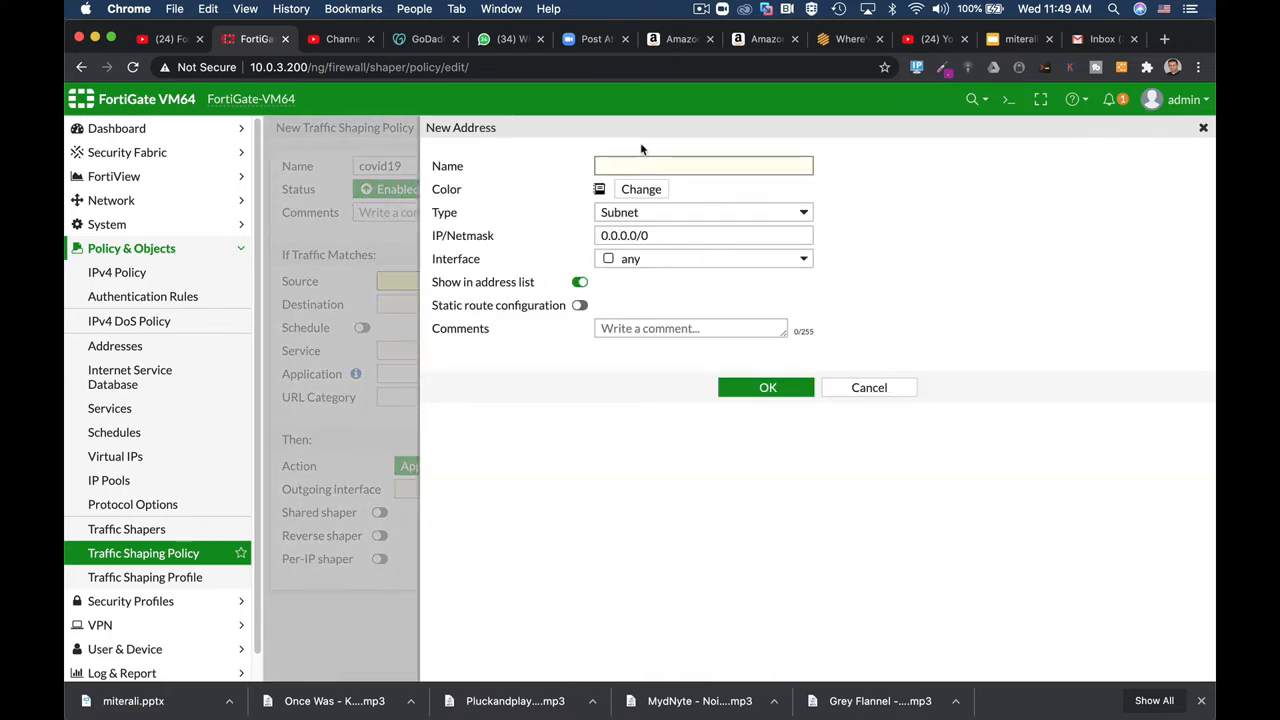
Save a new address 'streamer1' with IP/Netmask 10.0.4.9/32.
{"action": "type", "text": "streamer"}
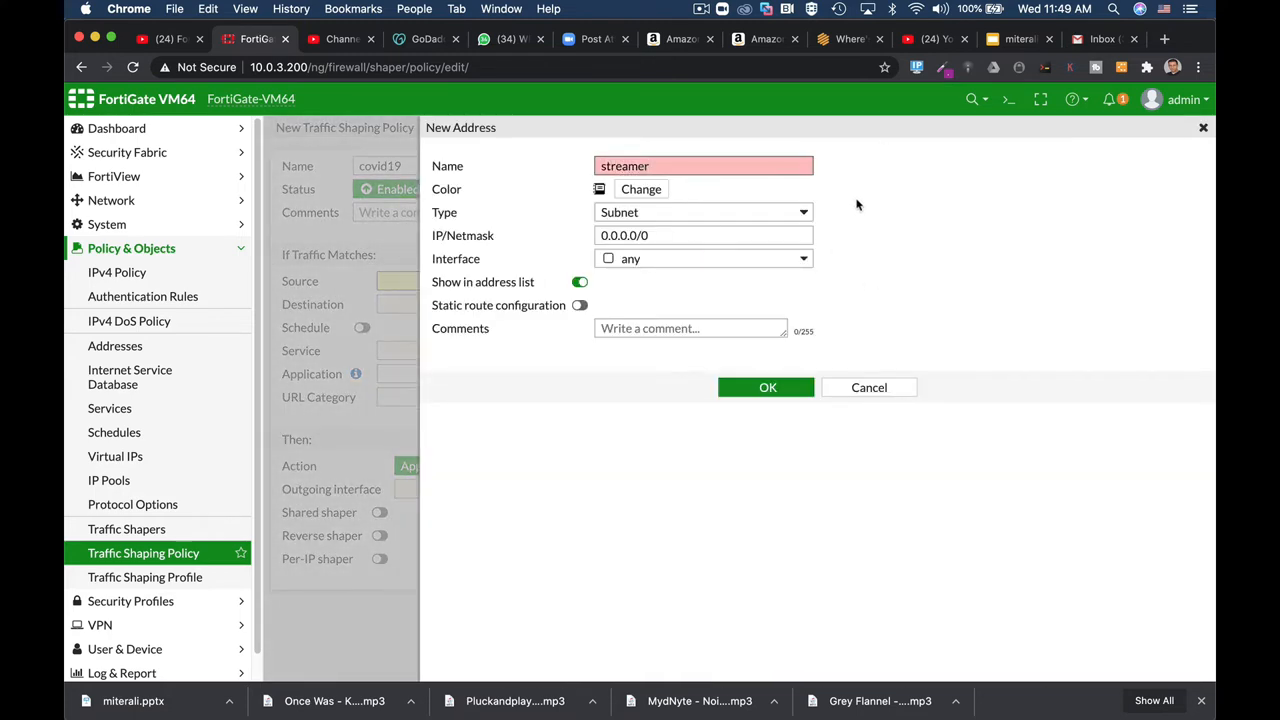
{"action": "type", "text": "1"}
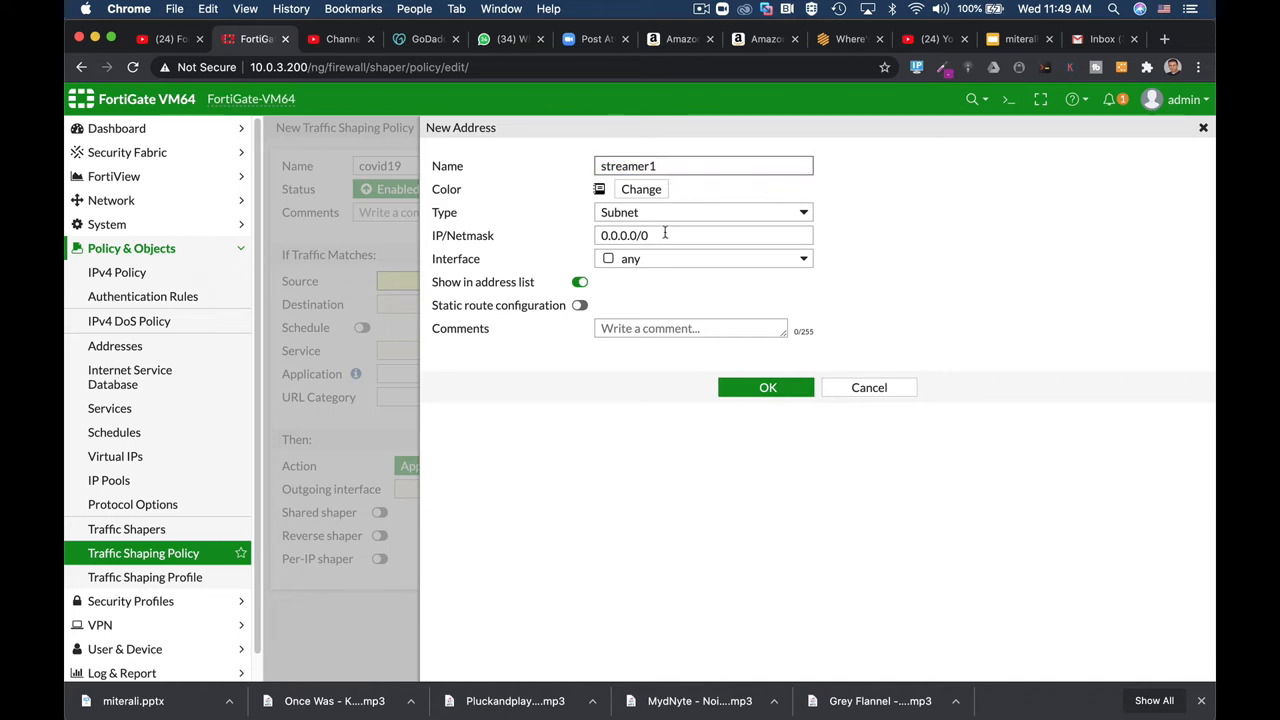
{"action": "type", "text": "10.0.4."}
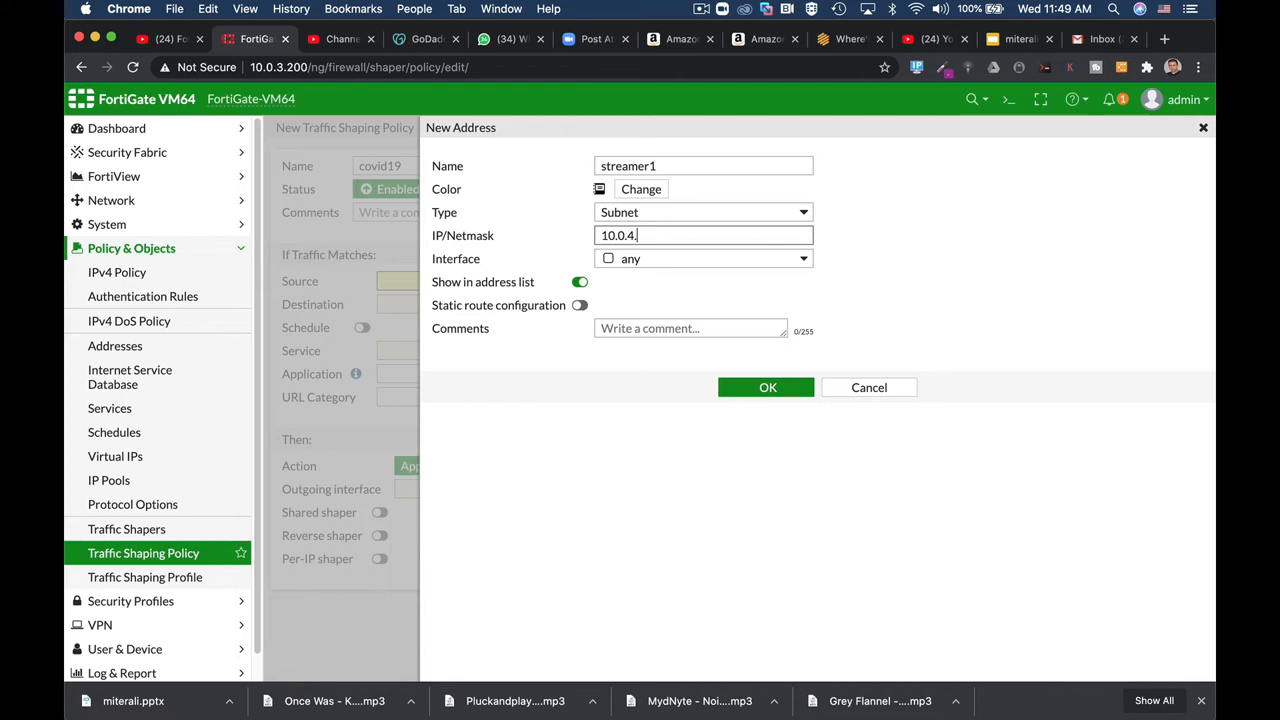
{"action": "type", "text": "9/32"}
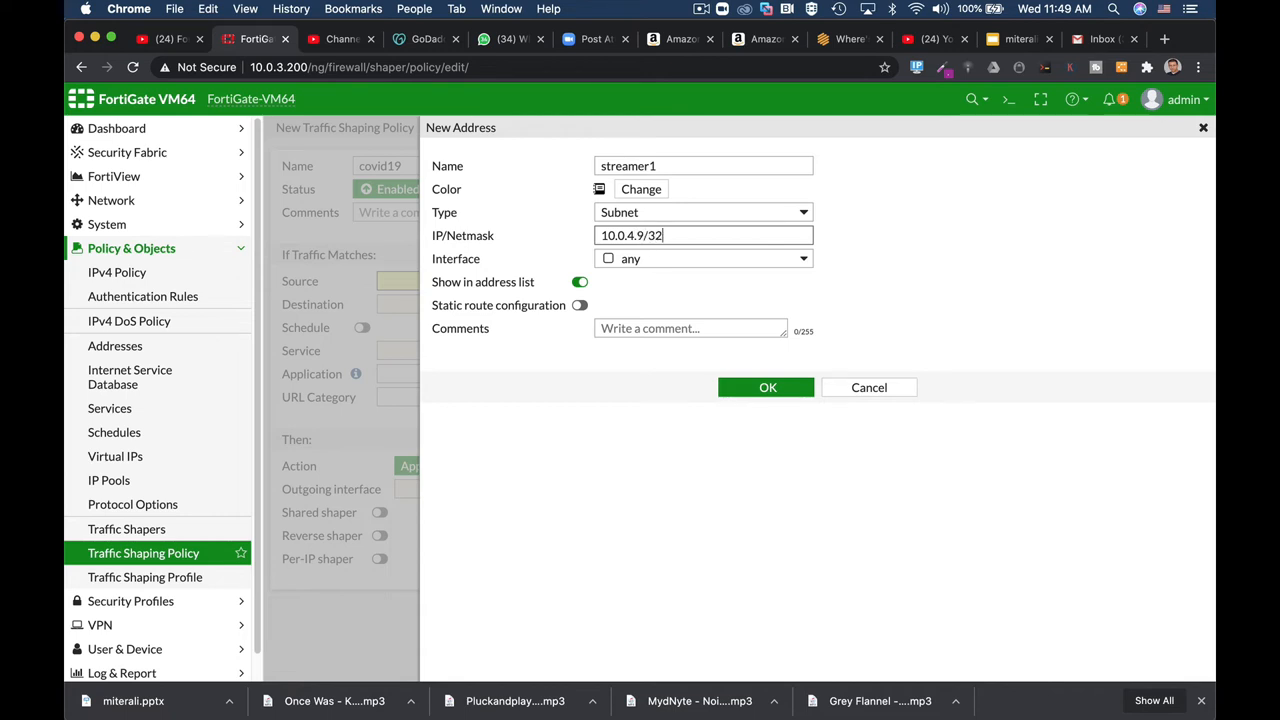
{"action": "left_click", "coordinate": [768, 388]}
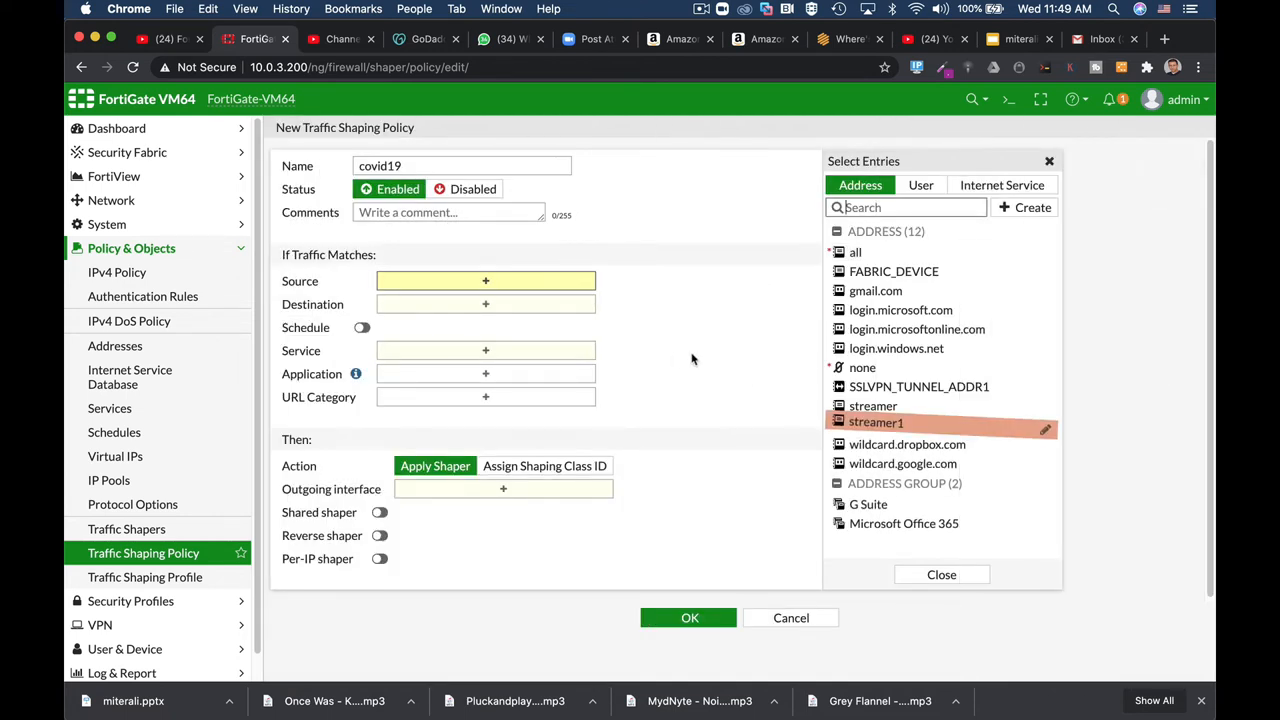
Set source streamer1 and destination all, then search applications for 'netflix'.
{"action": "left_click", "coordinate": [876, 420]}
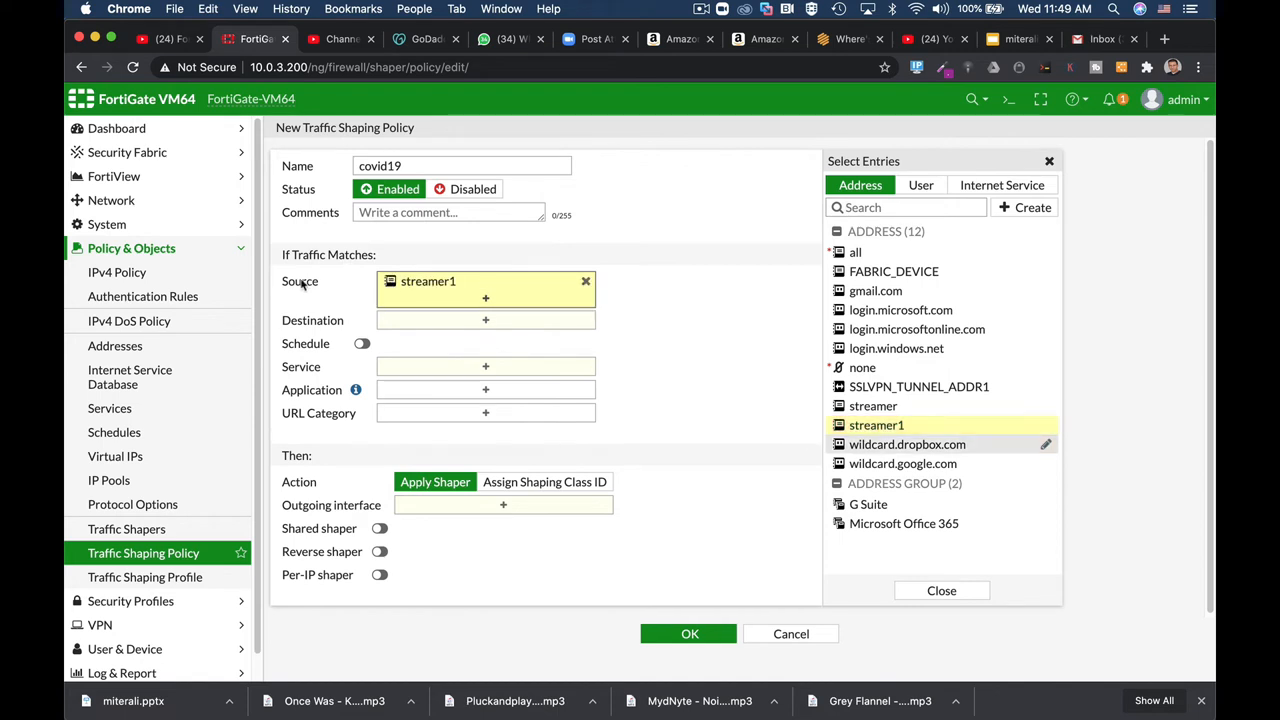
{"action": "left_click", "coordinate": [484, 320]}
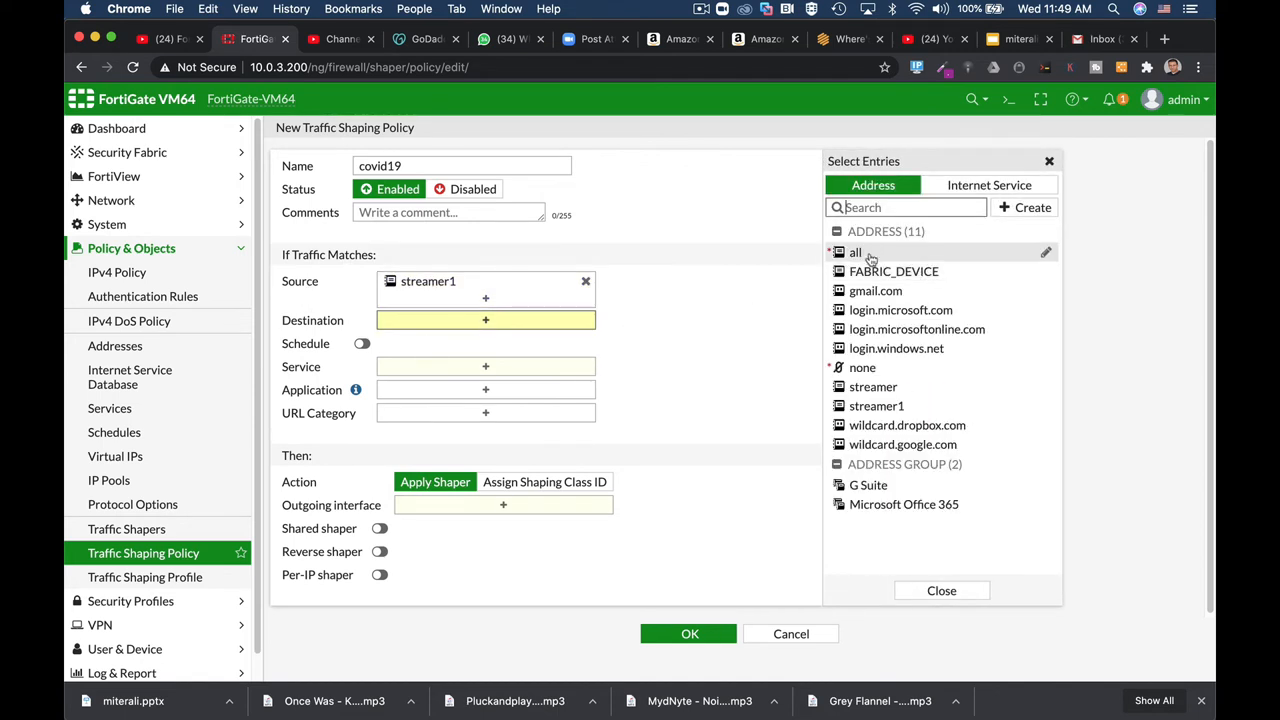
{"action": "left_click", "coordinate": [856, 252]}
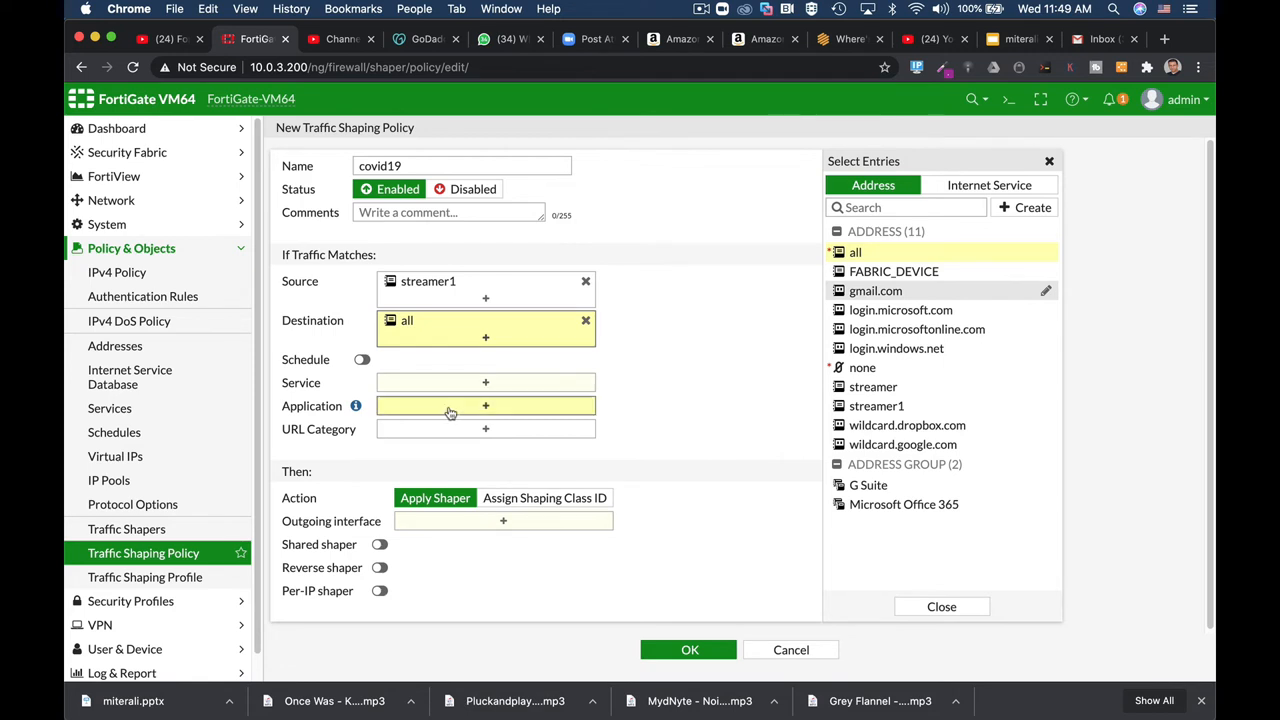
{"action": "left_click", "coordinate": [484, 404]}
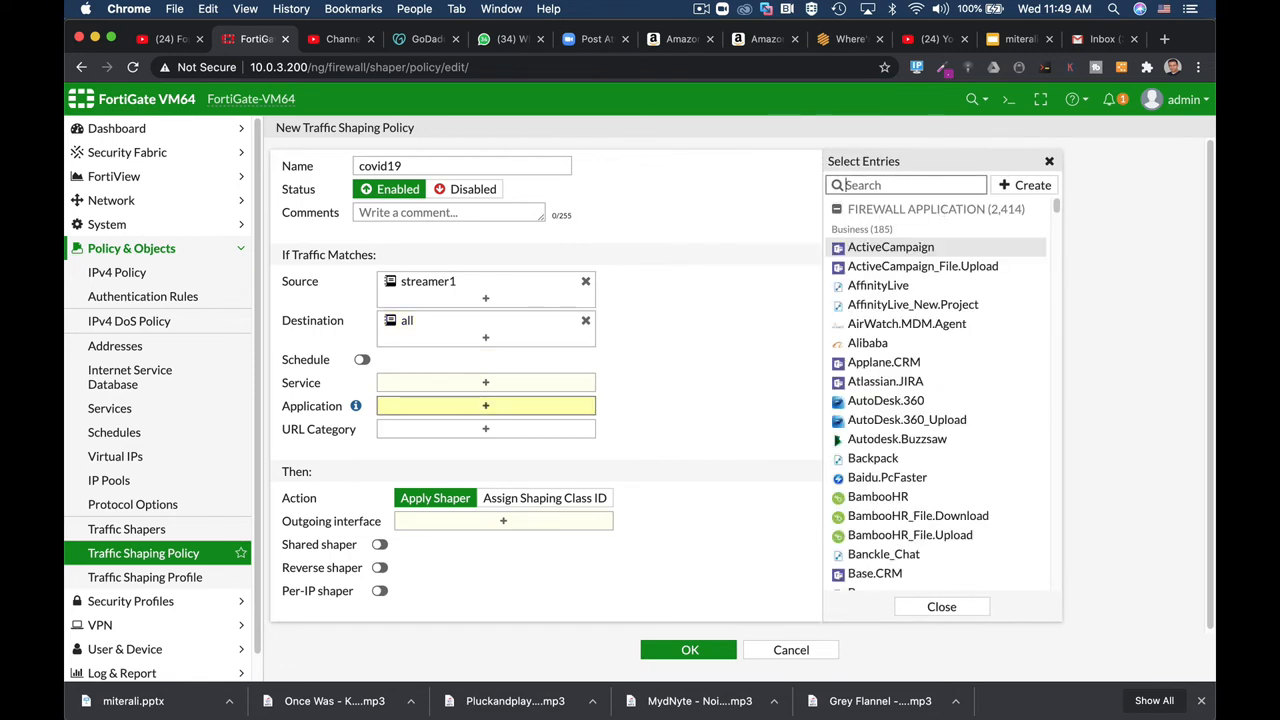
{"action": "type", "text": "netflix"}
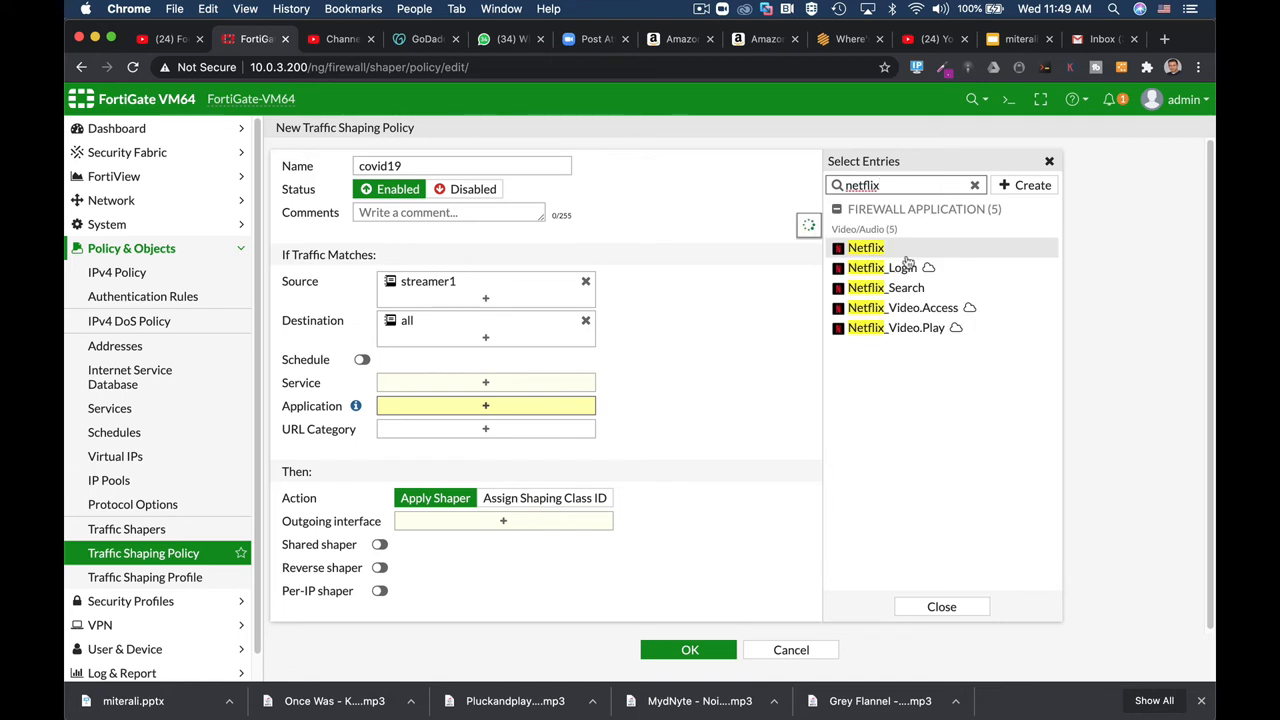
{"action": "mouse_move", "coordinate": [882, 268]}
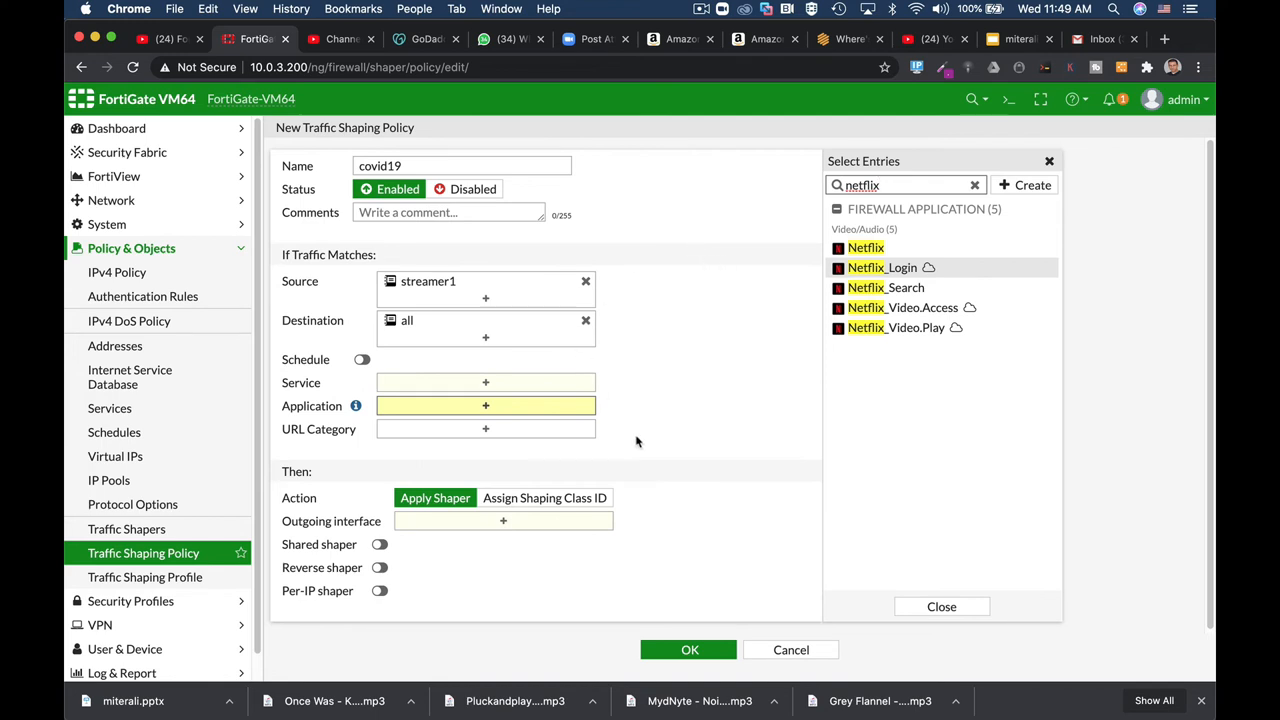
{"action": "mouse_move", "coordinate": [660, 432]}
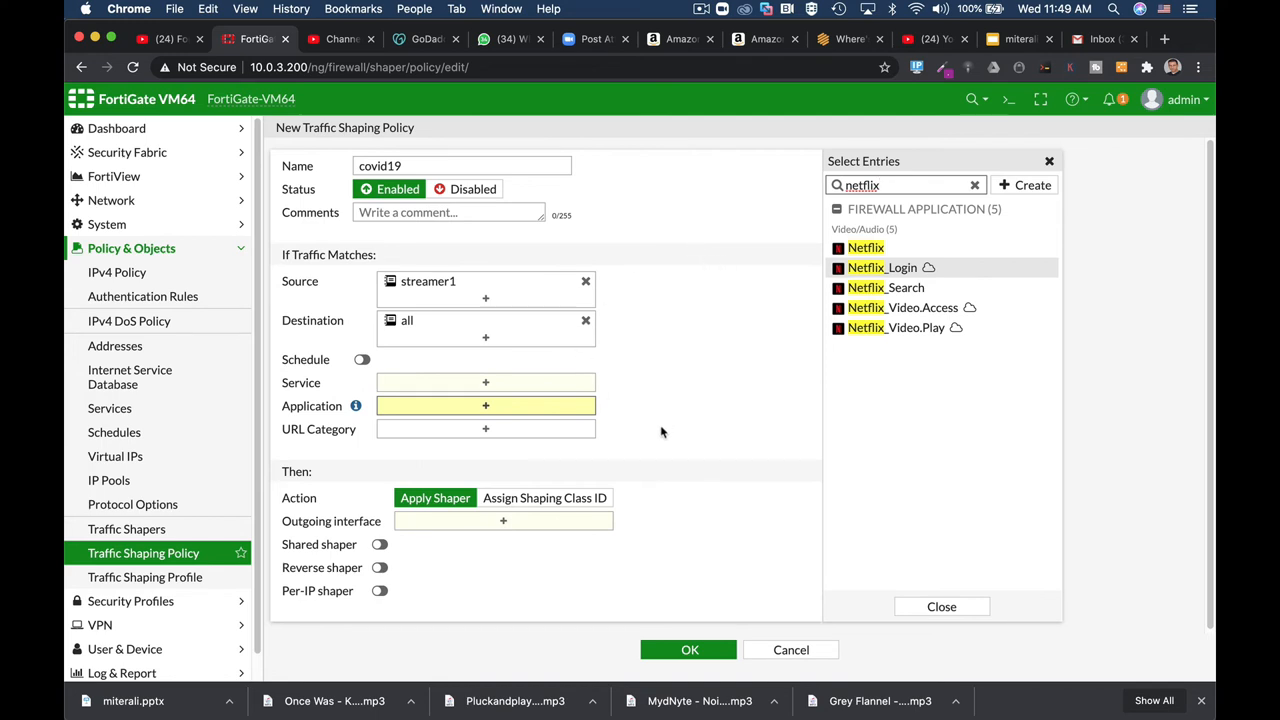
{"action": "mouse_move", "coordinate": [430, 408]}
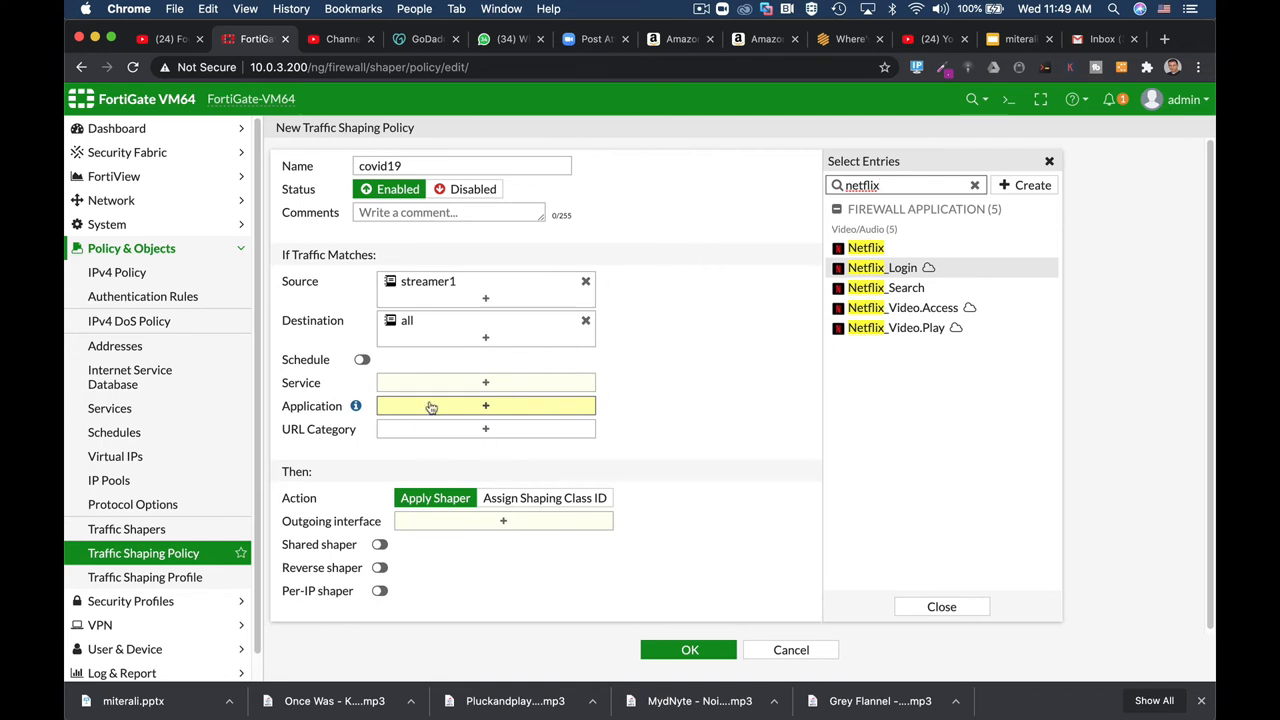
{"action": "mouse_move", "coordinate": [450, 374]}
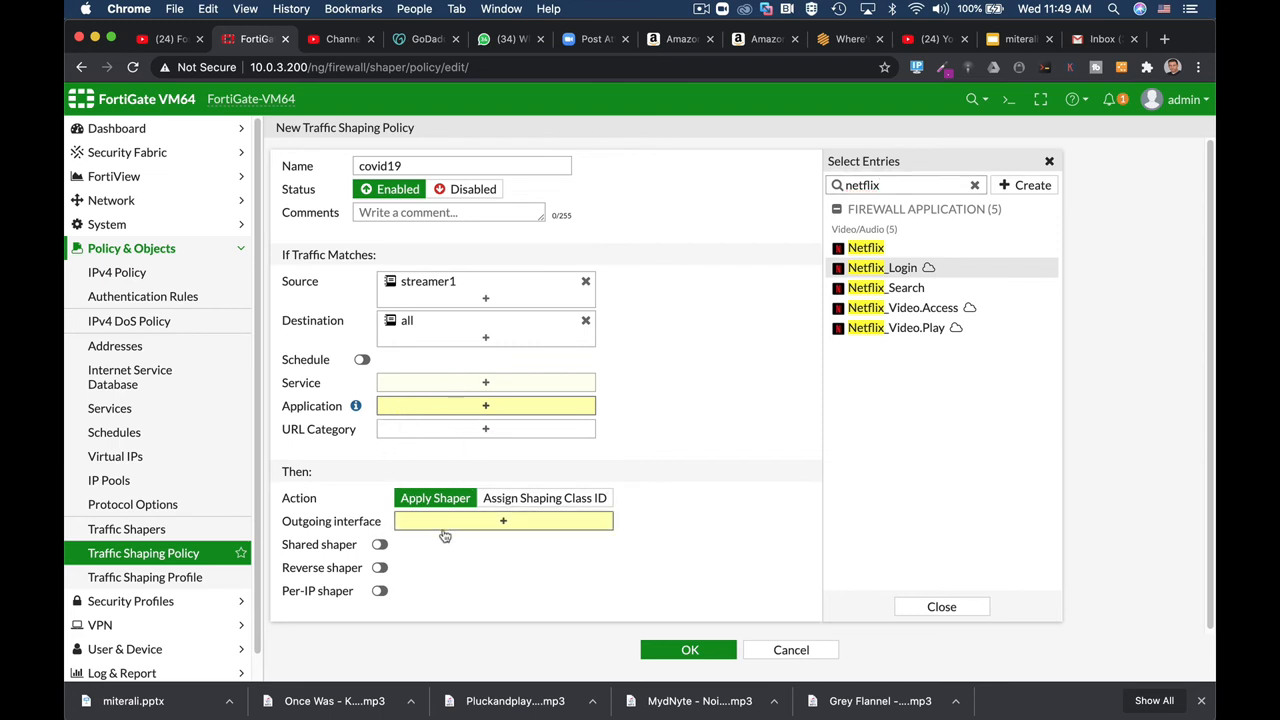
Enable the policy's Per-IP shaper and select 'covid19 streamer'.
{"action": "left_click", "coordinate": [504, 520]}
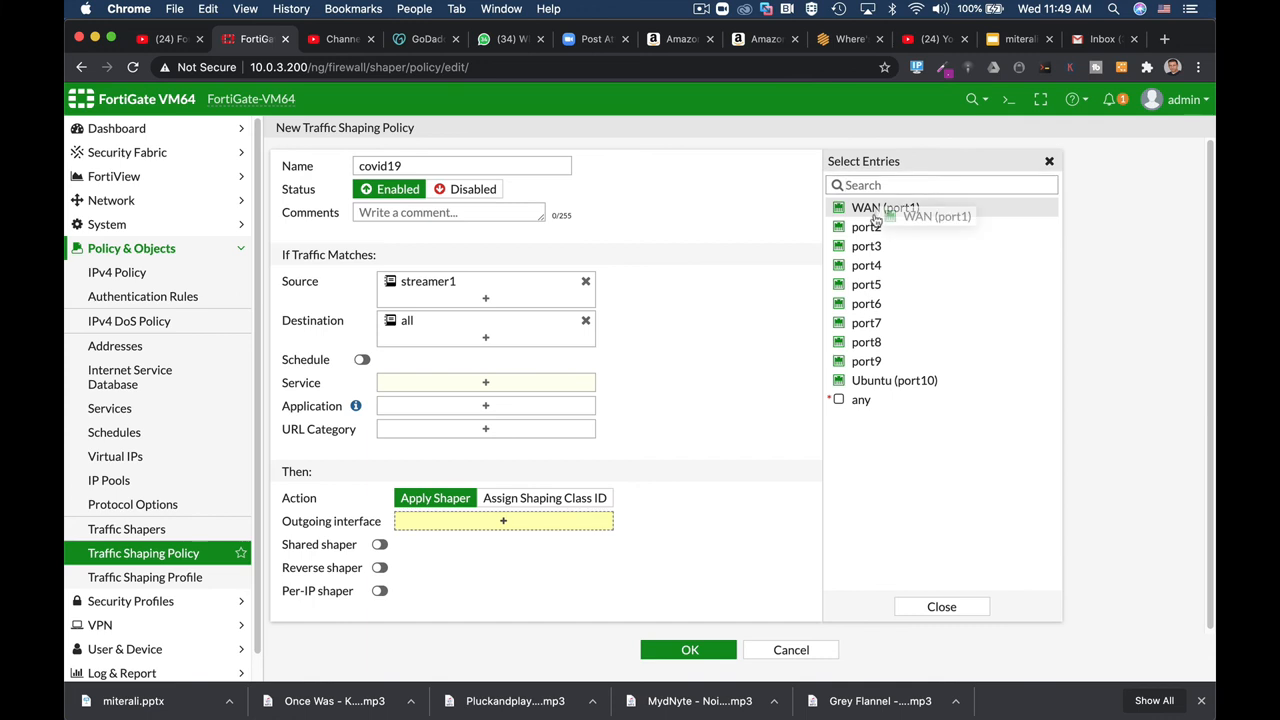
{"action": "left_click", "coordinate": [380, 590]}
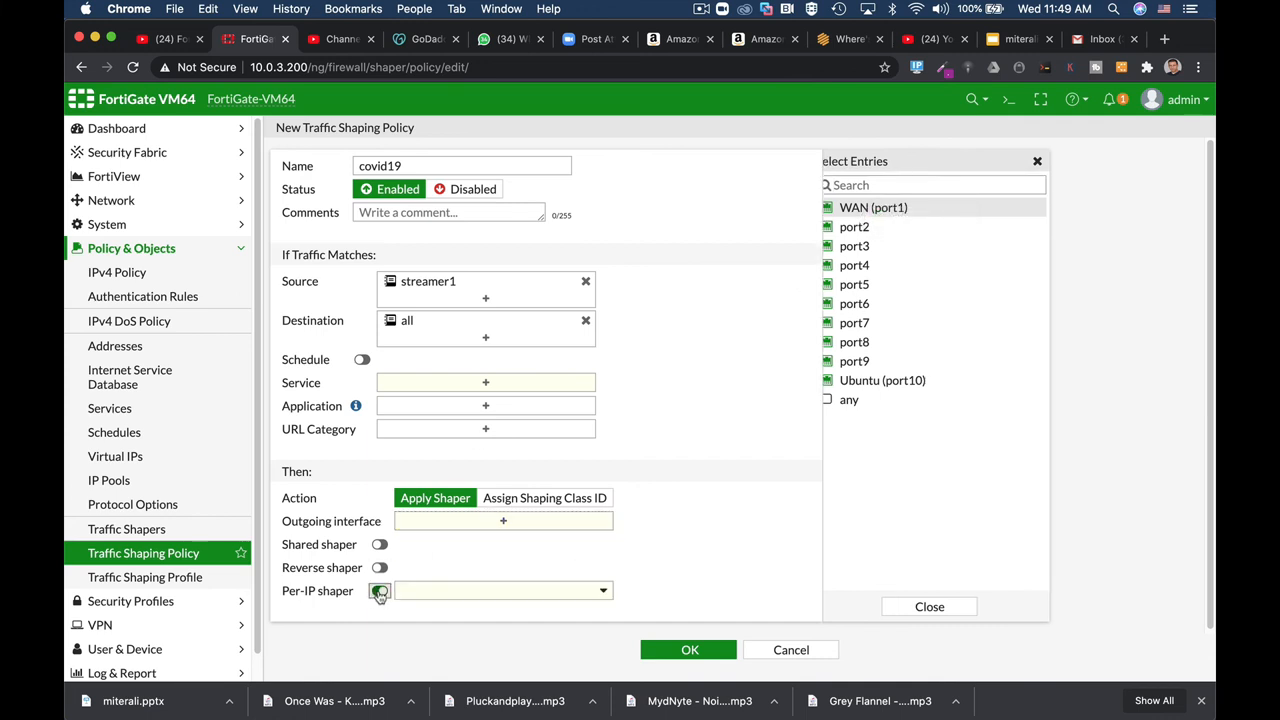
{"action": "left_click", "coordinate": [380, 590]}
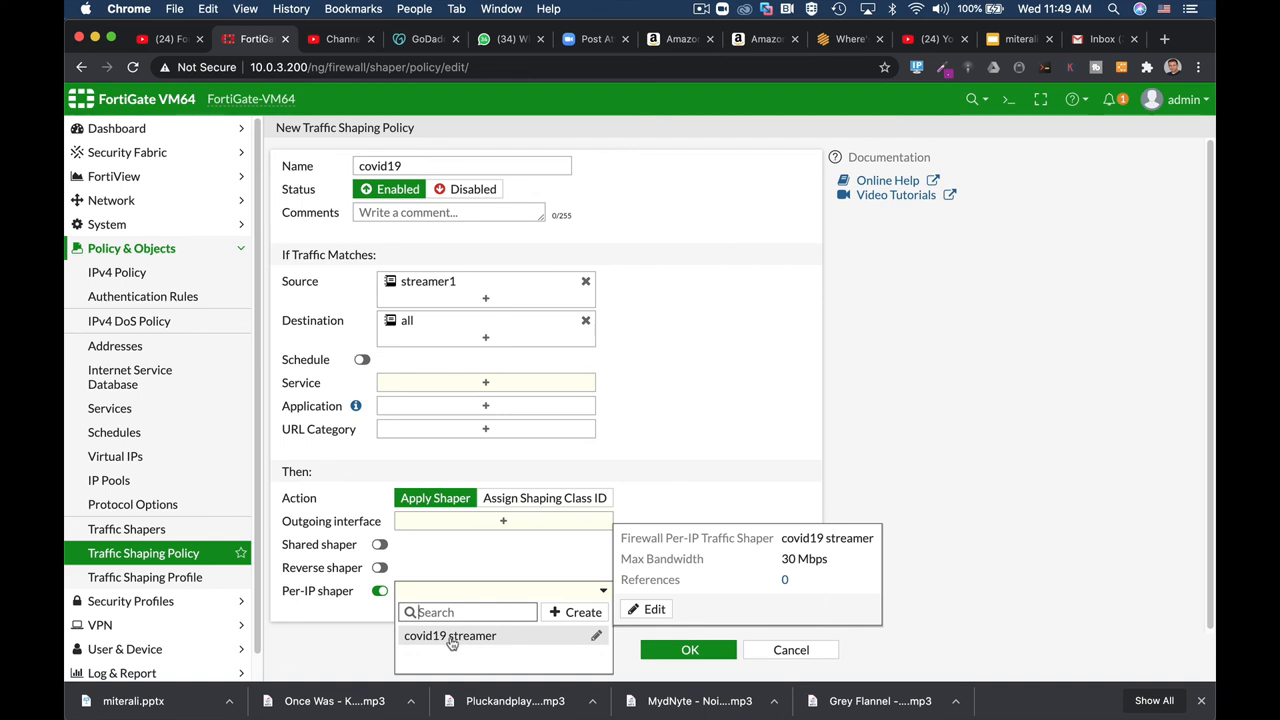
{"action": "left_click", "coordinate": [450, 636]}
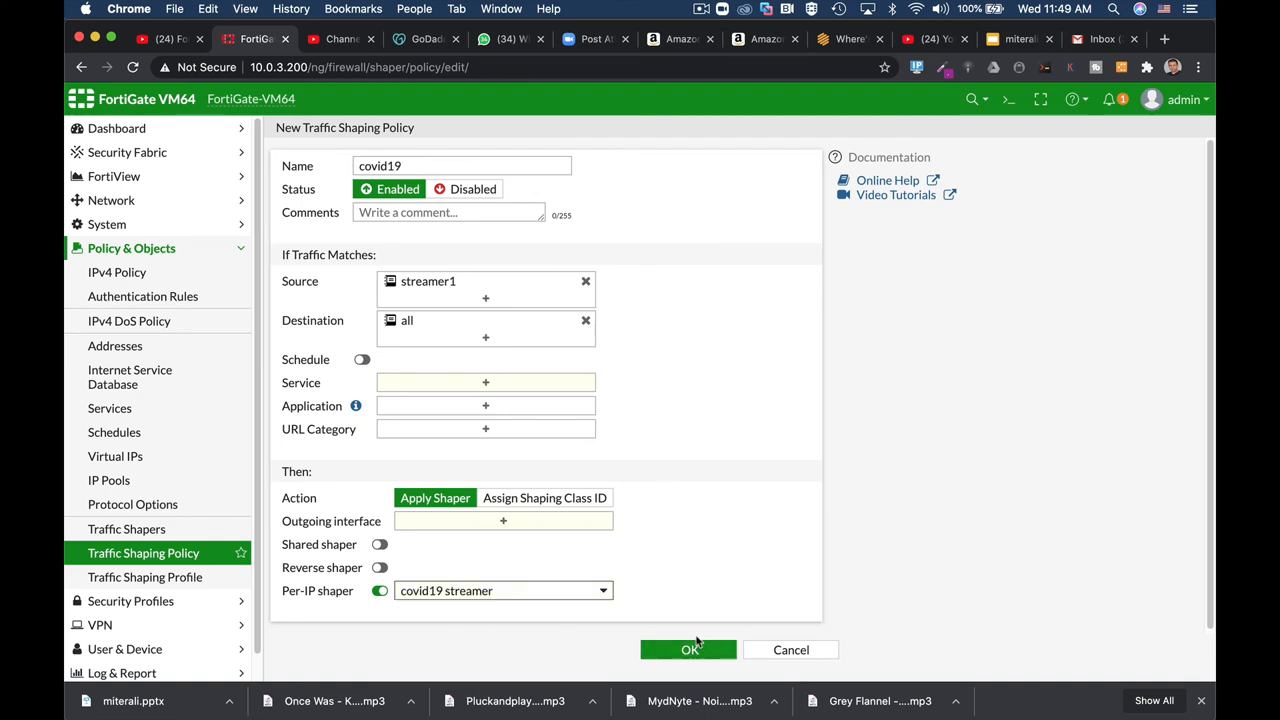